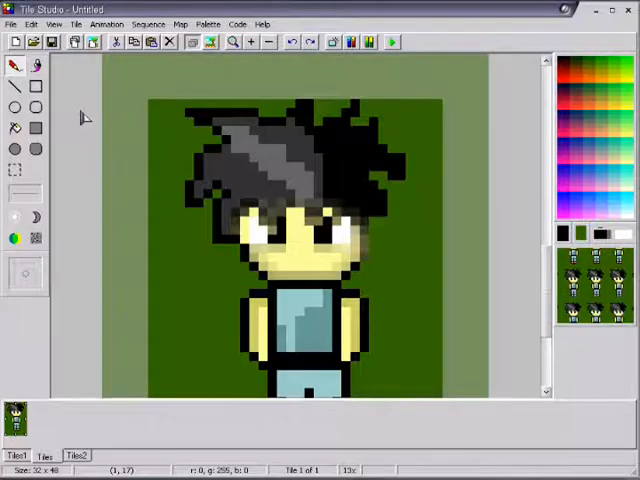
mouse_move(284, 208)
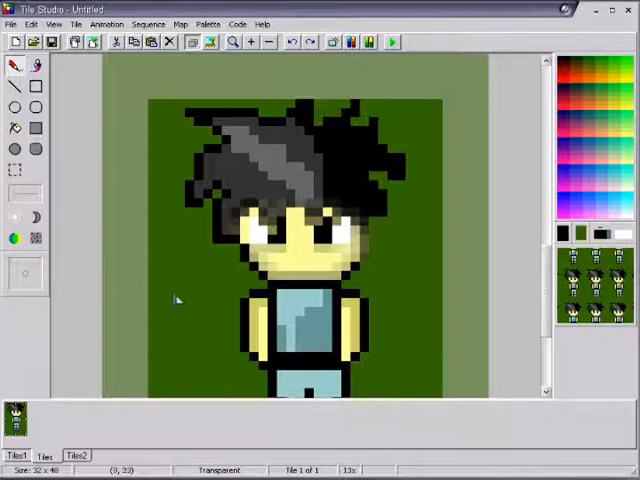
Step: Switch to the third tile set showing the blank dark green tile
scroll("down", 3)
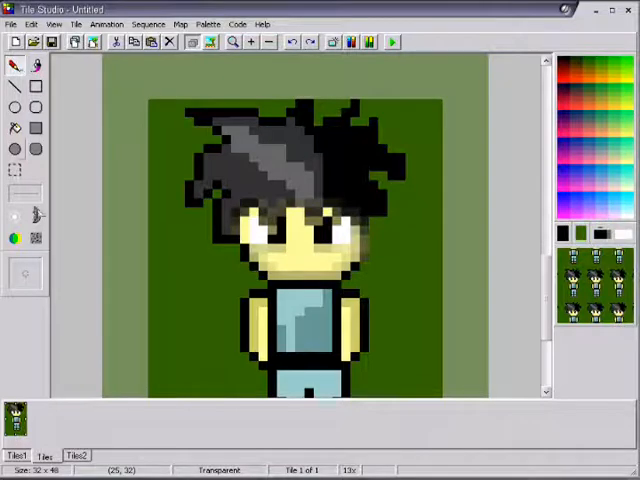
left_click(44, 456)
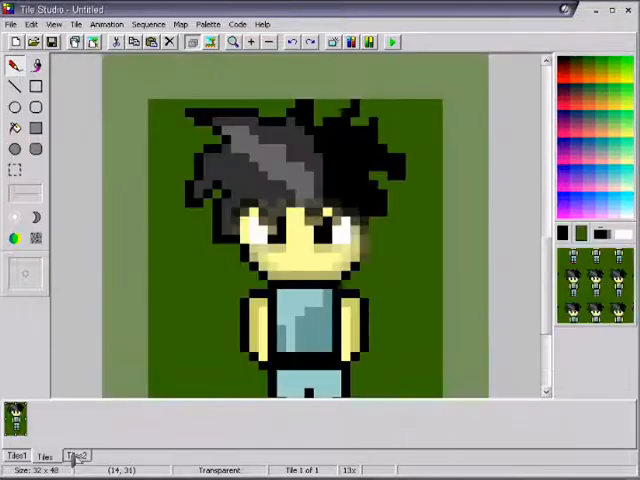
left_click(76, 456)
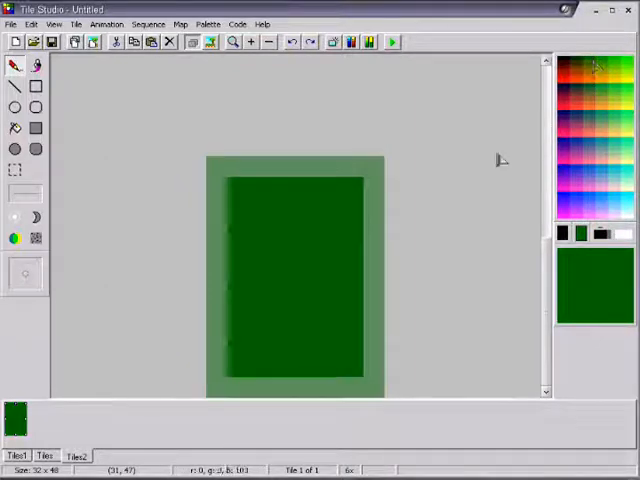
Step: Look at the Animation menu and dismiss it without choosing anything
left_click(106, 24)
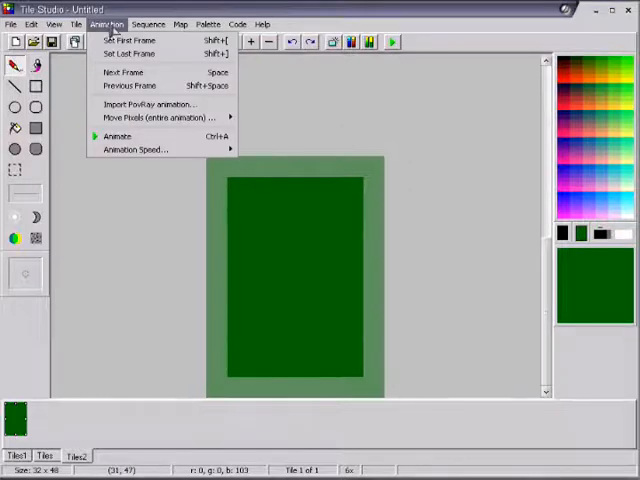
left_click(208, 24)
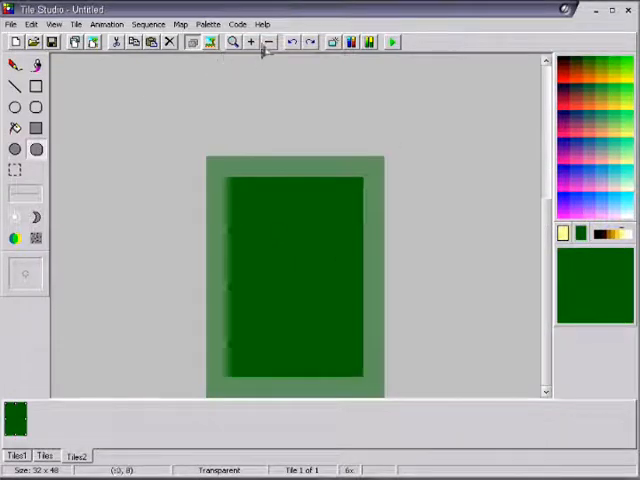
Step: Zoom in twice on the Tile3 tile with the pale yellow face for detailed drawing
left_click(250, 40)
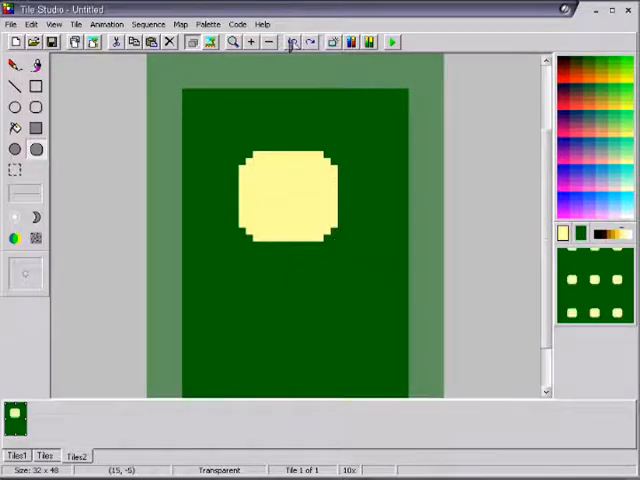
left_click(250, 42)
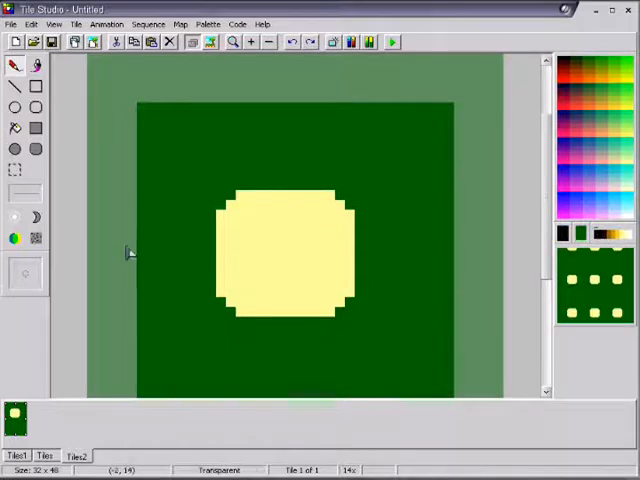
mouse_move(252, 222)
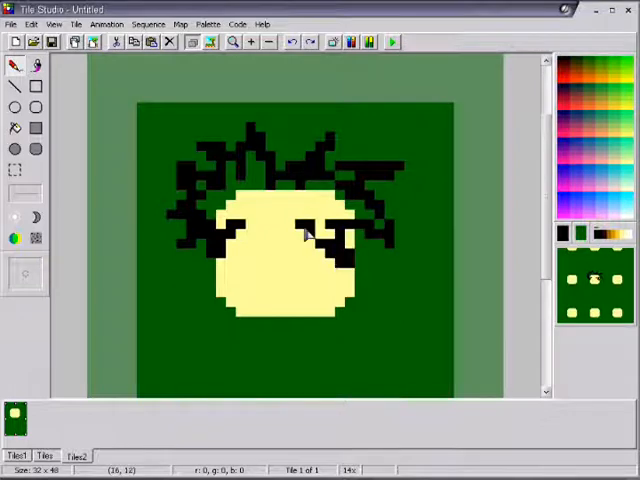
Step: Add a black hair pixel to the spiky hair above the face
left_click(270, 230)
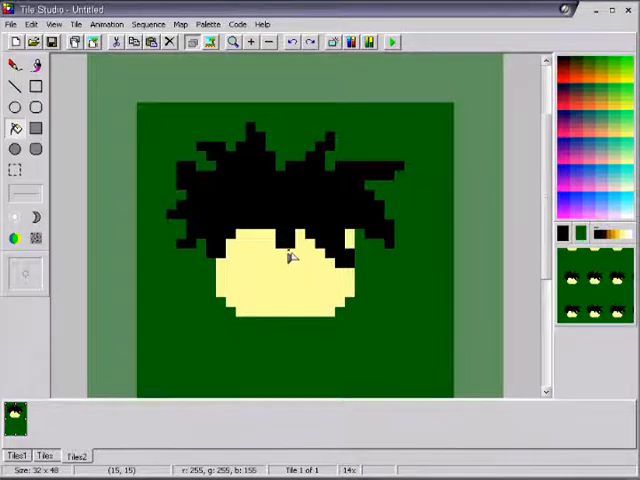
mouse_move(450, 290)
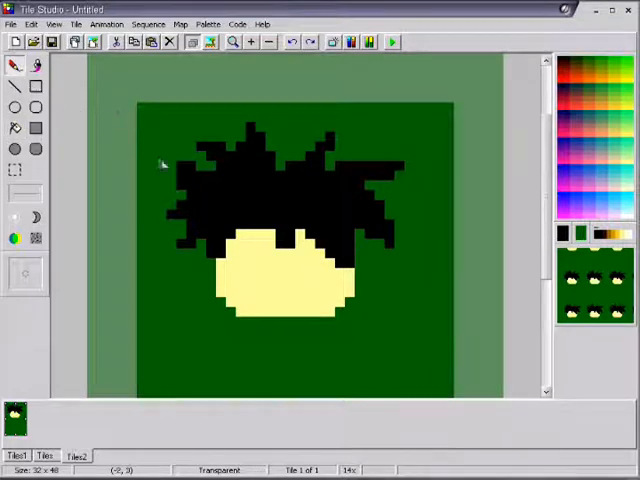
mouse_move(384, 324)
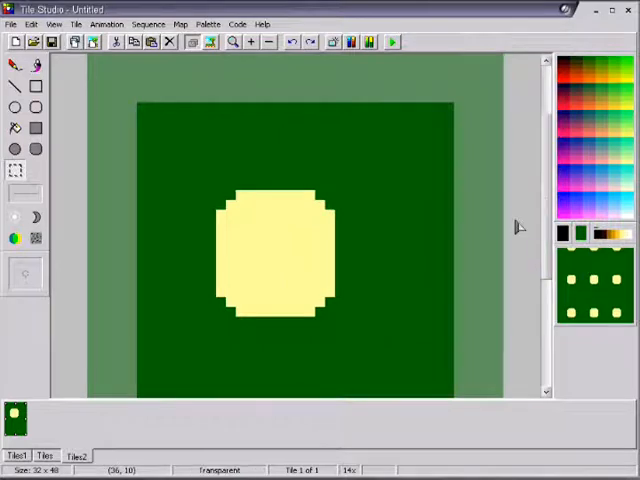
Step: Draw black hair strokes and spikes over the left side and top of the face
left_click_drag(250, 210, 236, 250)
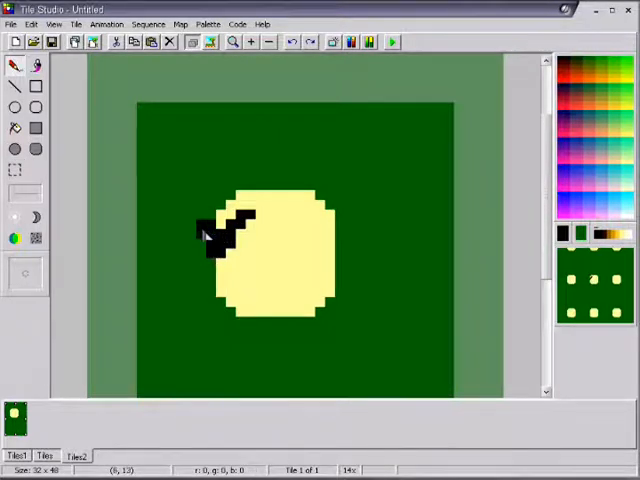
left_click(196, 216)
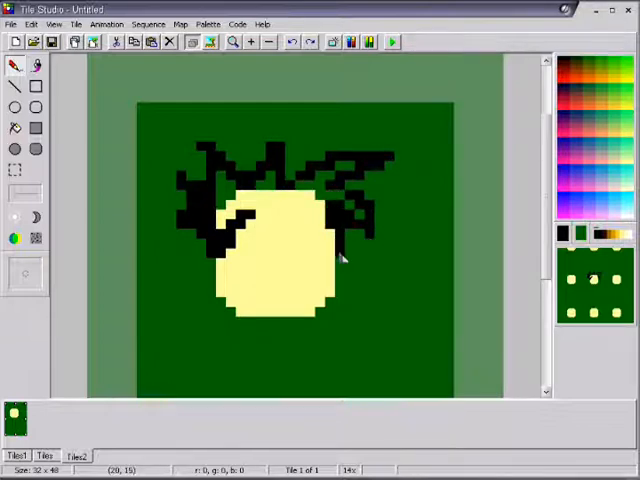
left_click(256, 218)
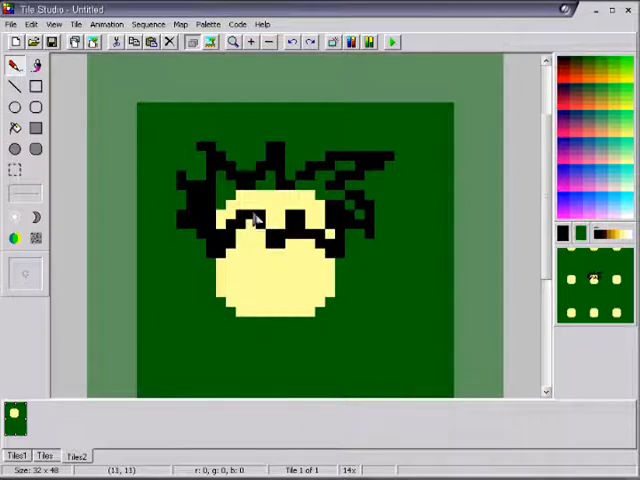
left_click(270, 204)
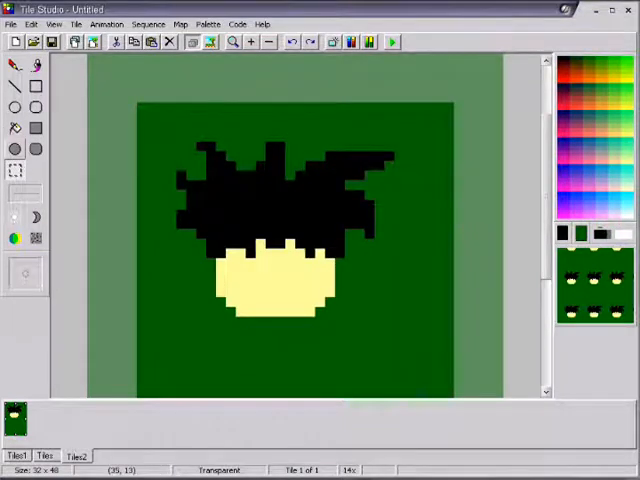
mouse_move(428, 214)
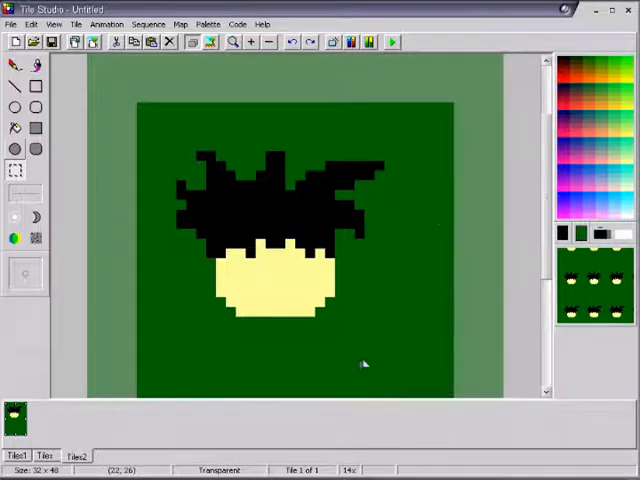
mouse_move(320, 144)
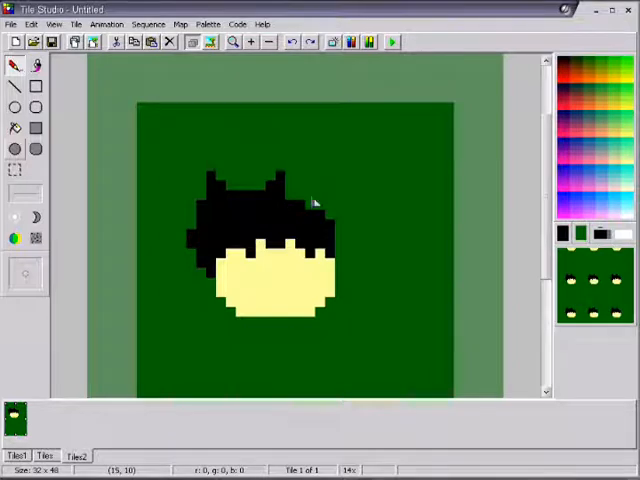
left_click(324, 196)
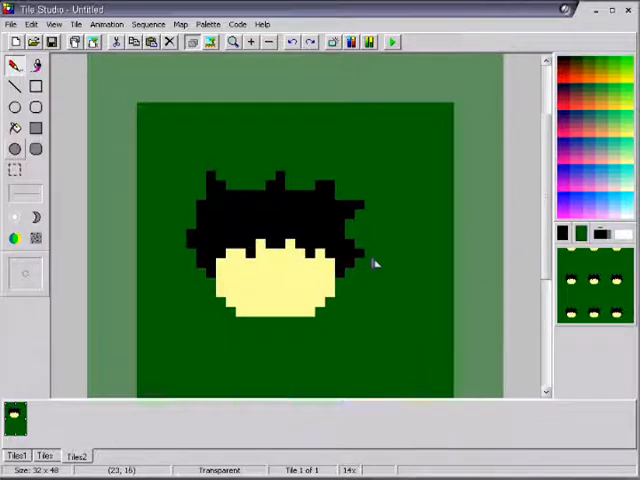
mouse_move(364, 252)
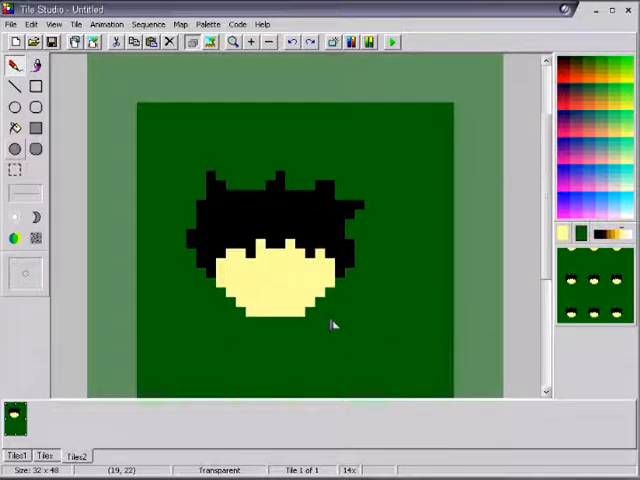
mouse_move(176, 212)
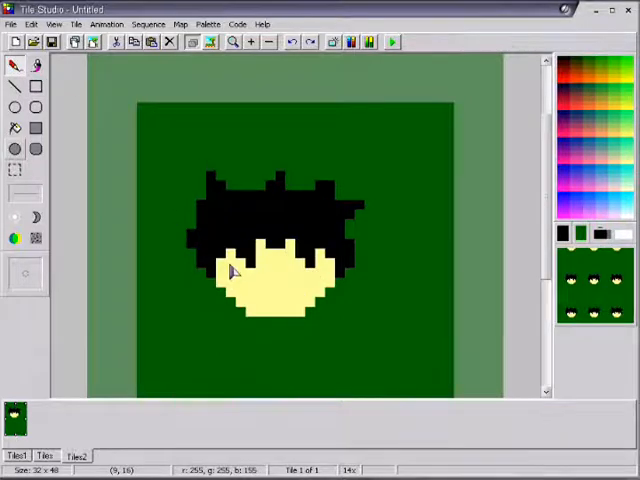
Step: Draw two black-outlined eyes with lighter centres below the fringe
left_click(248, 284)
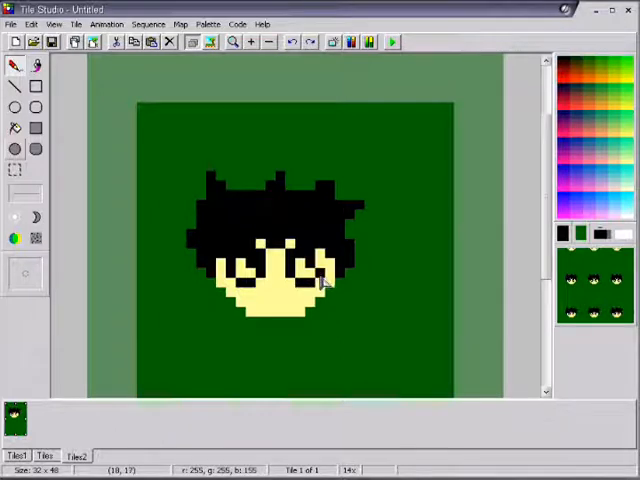
mouse_move(260, 240)
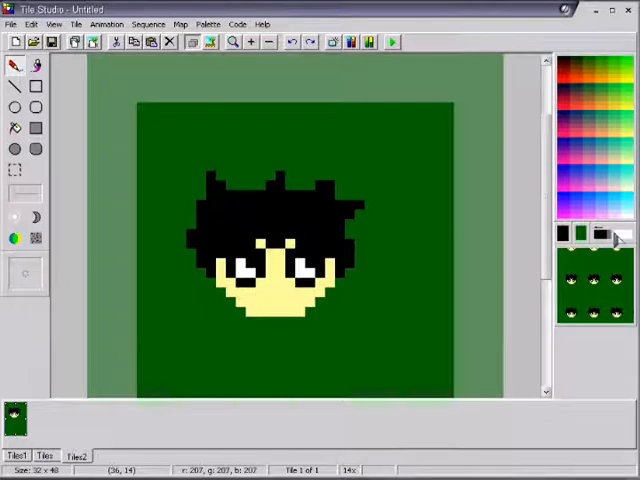
left_click(248, 270)
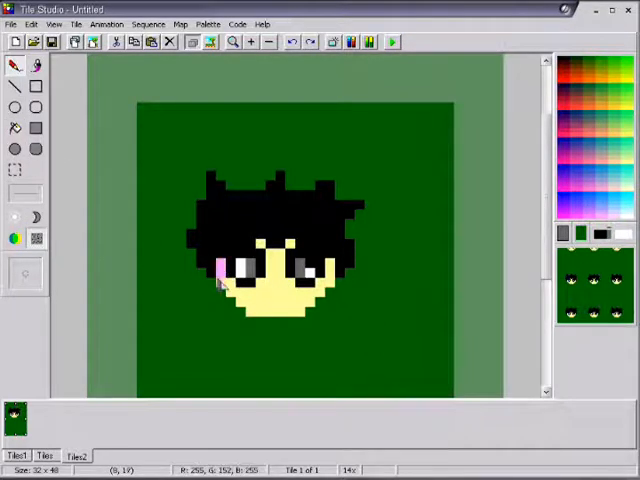
Step: Fill the eyes with grey and outline the bottom edge of the face in dark grey
left_click(218, 276)
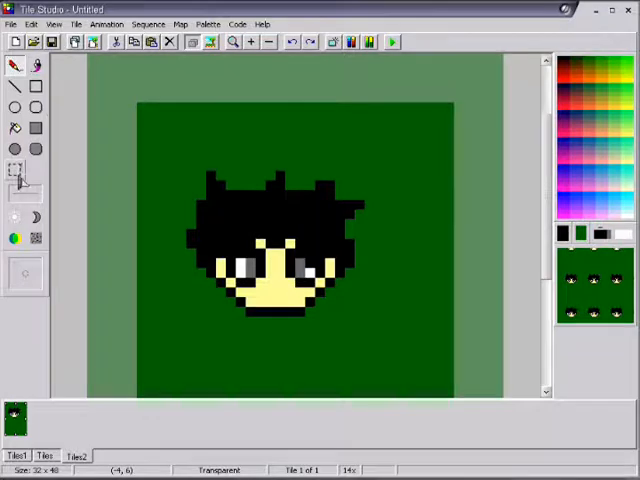
left_click_drag(308, 178, 392, 360)
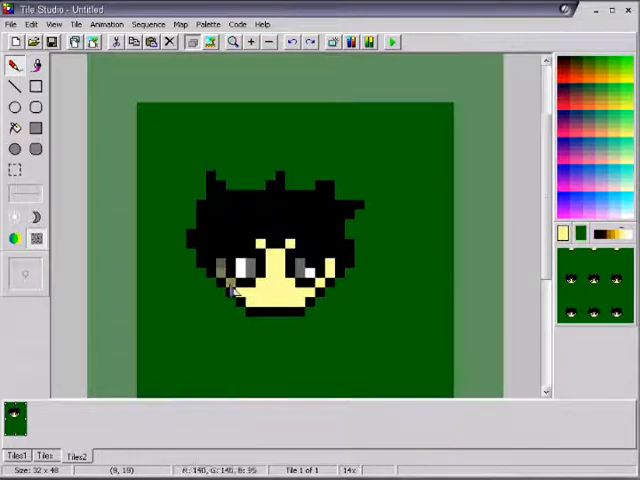
left_click(270, 304)
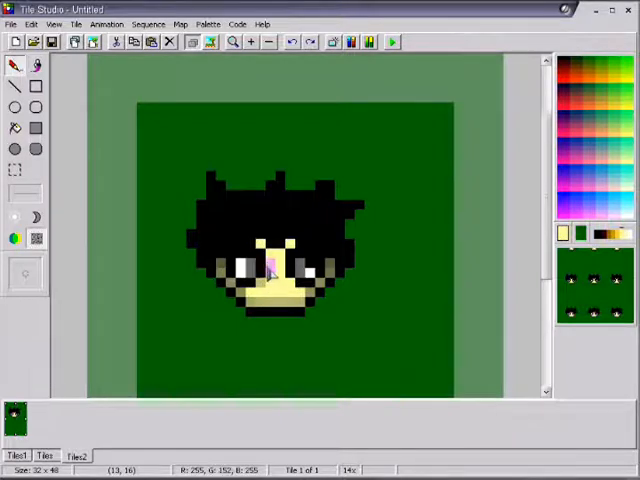
Step: Paint a grey highlight over the left portion of the black hair
left_click(278, 278)
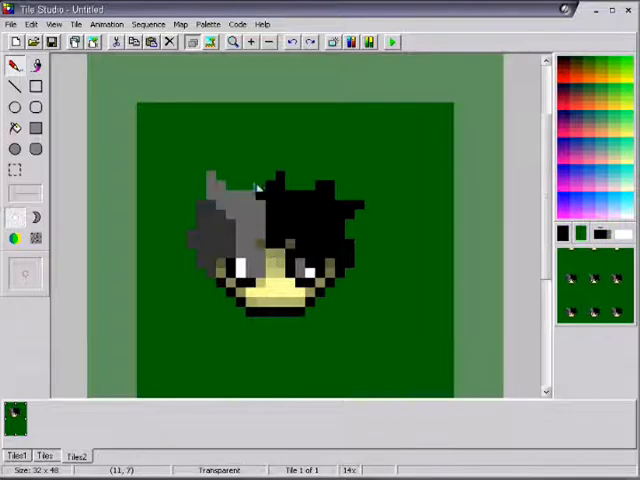
mouse_move(156, 210)
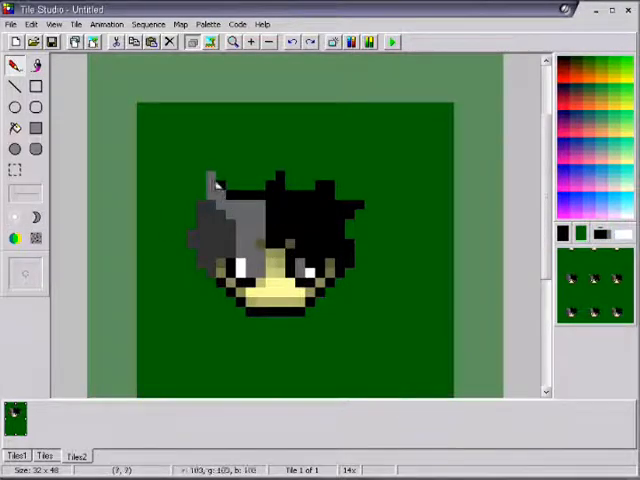
Step: Extend the grey highlight across the hair top and remove the stray line beside it
left_click(210, 196)
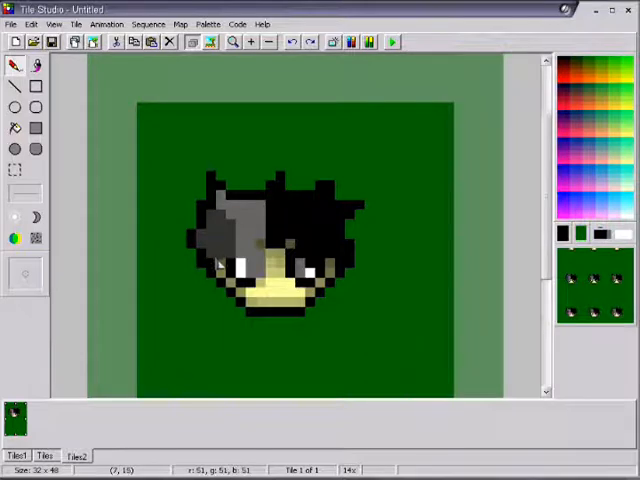
mouse_move(388, 192)
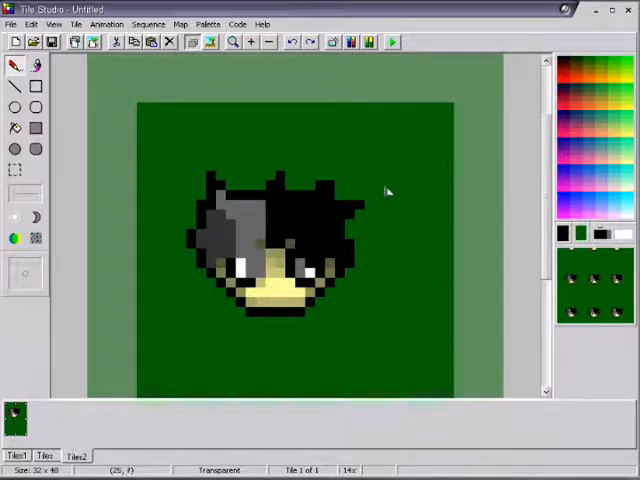
left_click(384, 164)
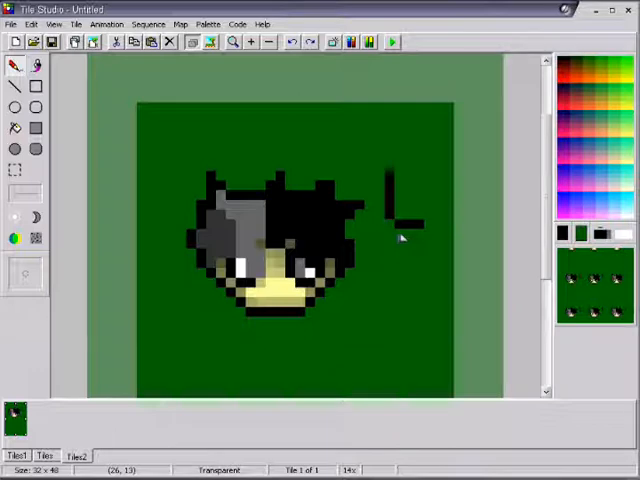
mouse_move(416, 236)
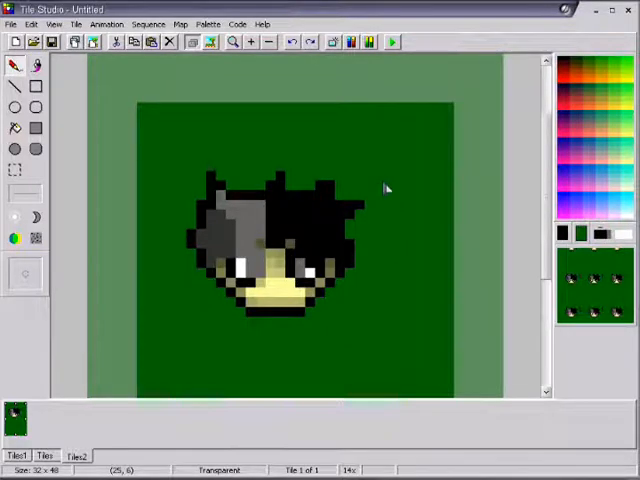
mouse_move(270, 262)
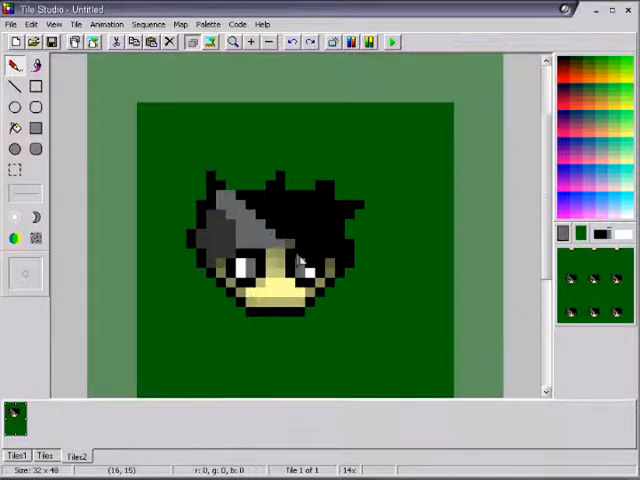
mouse_move(332, 358)
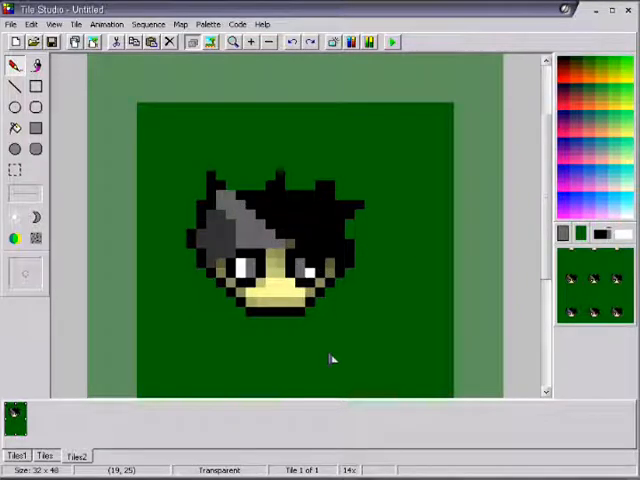